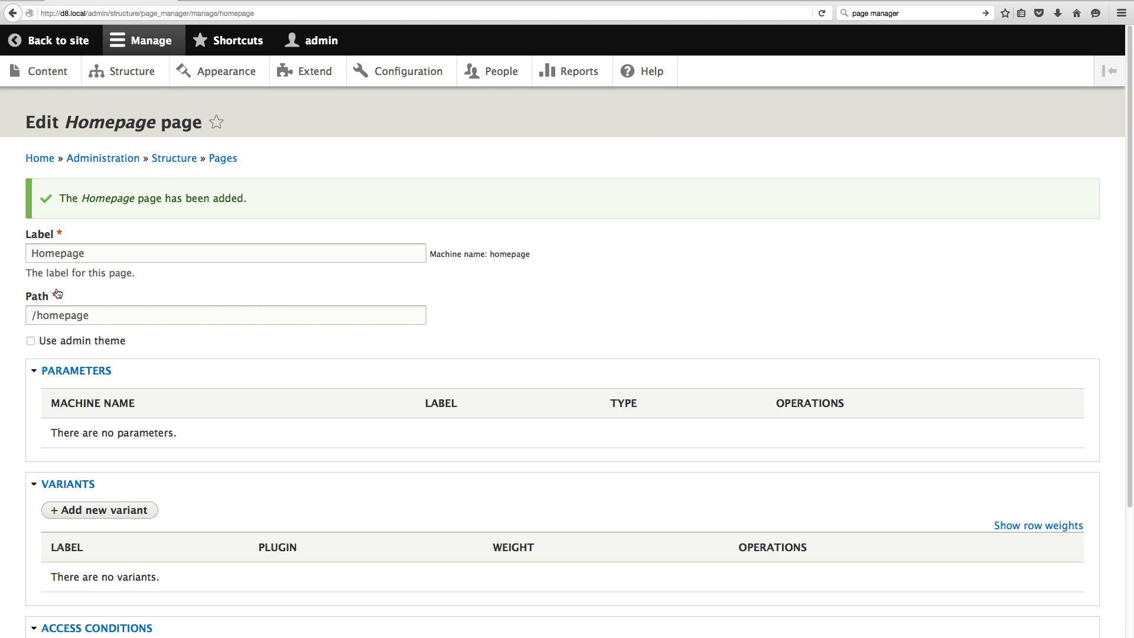
- From Structure > Pages, edit the Homepage page and reach its Block page variant's panels settings
{"action": "scroll", "scroll_direction": "down", "scroll_amount": 3}
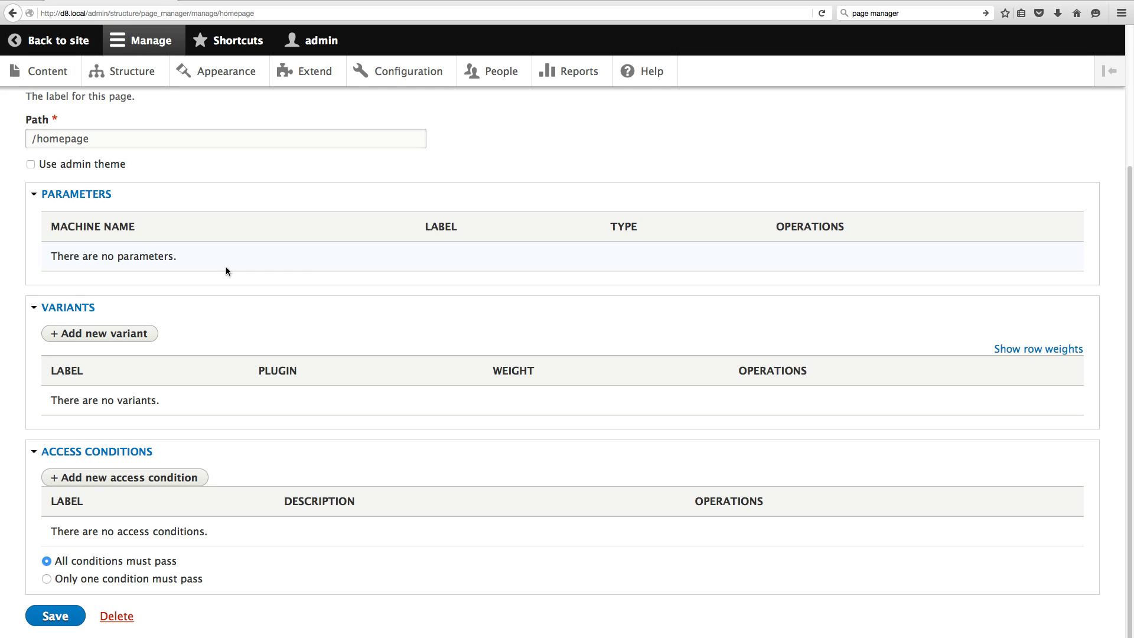
{"action": "scroll", "scroll_direction": "down", "scroll_amount": 3}
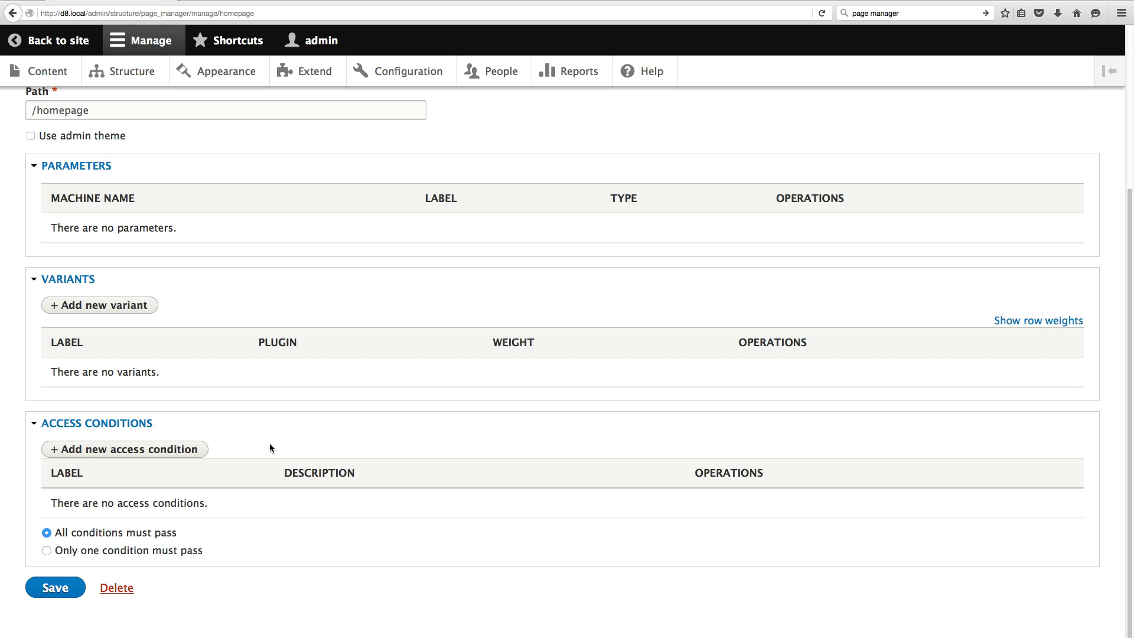
{"action": "left_click", "coordinate": [99, 305]}
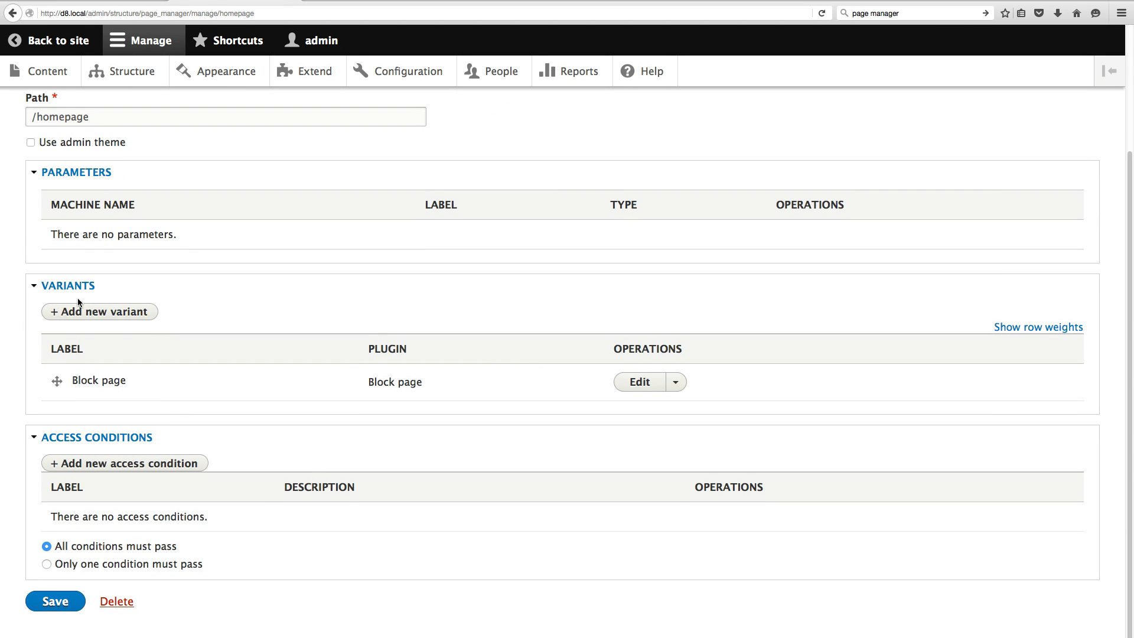
{"action": "left_click", "coordinate": [638, 382]}
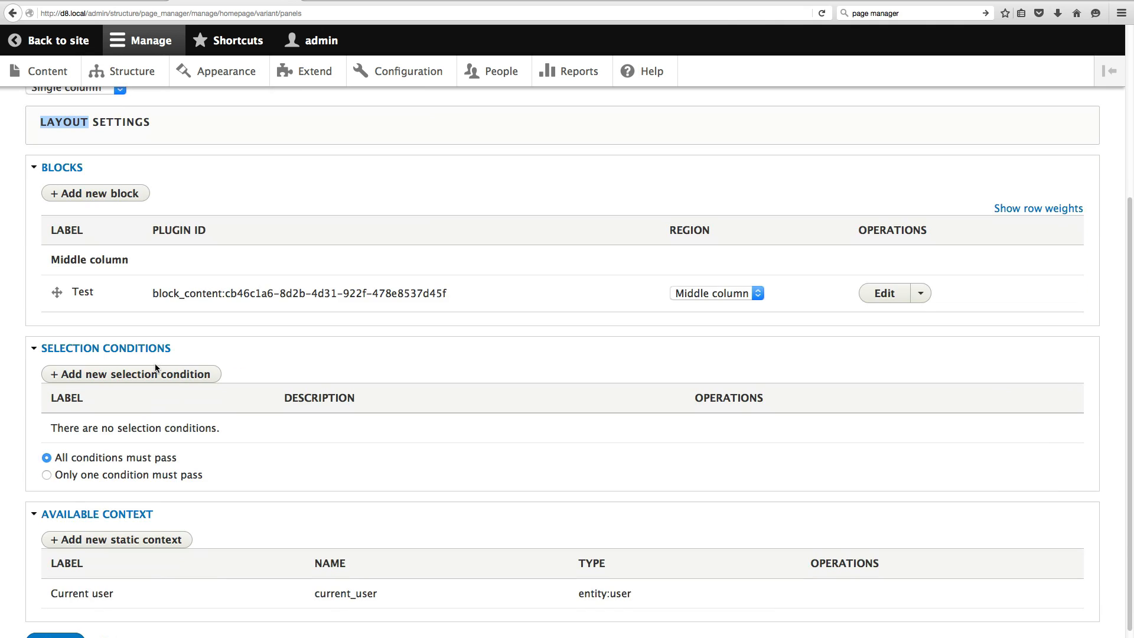
{"action": "left_click", "coordinate": [50, 41]}
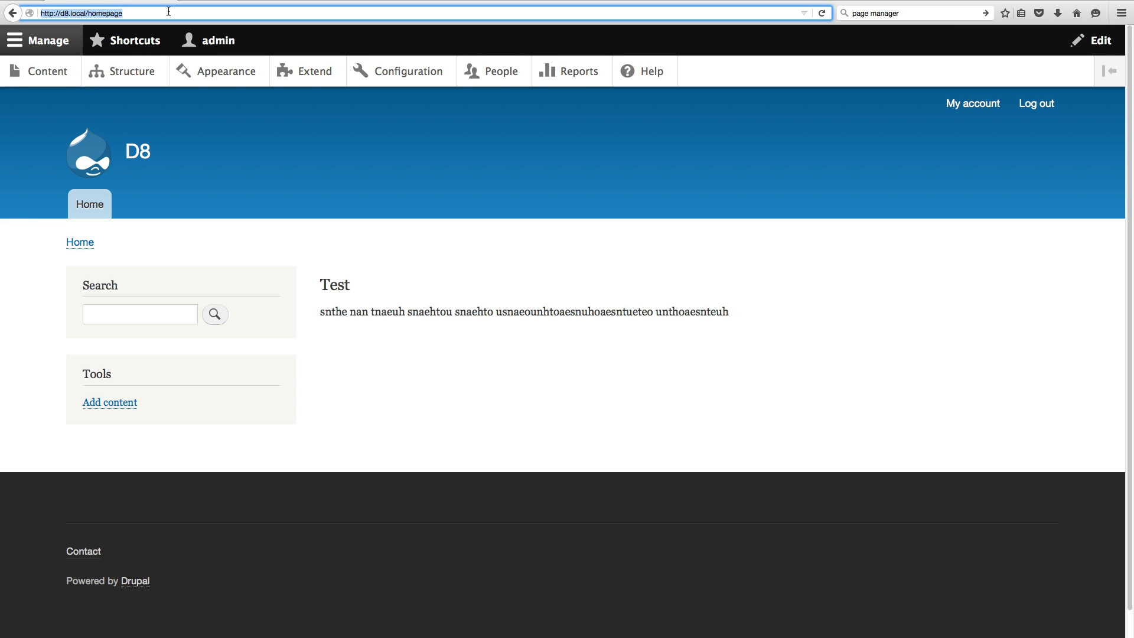
{"action": "left_click", "coordinate": [1092, 41]}
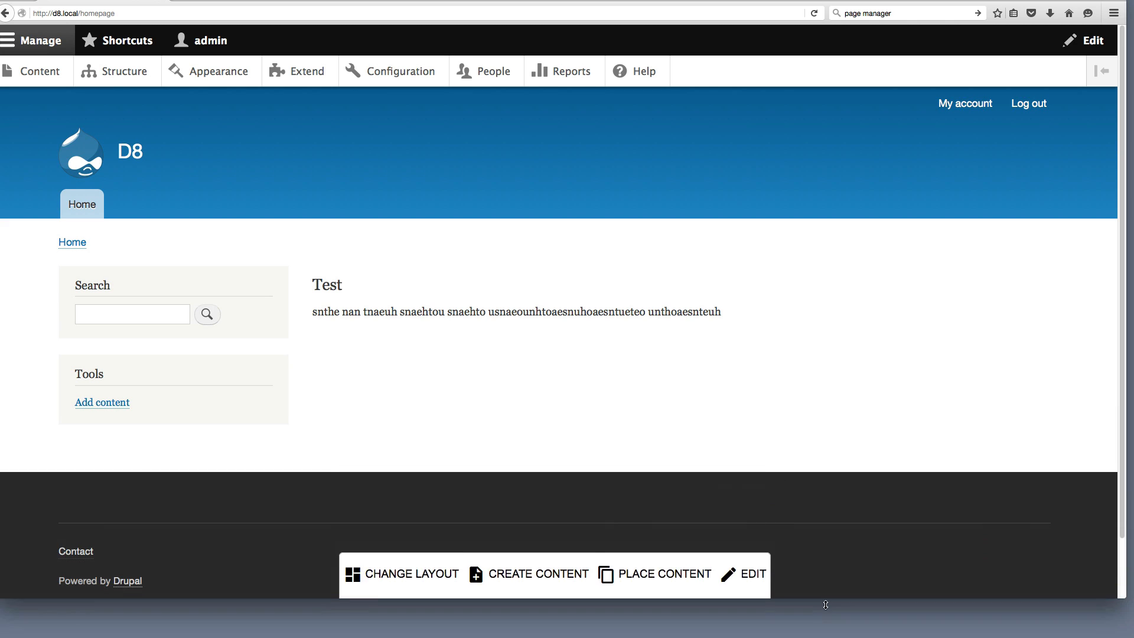